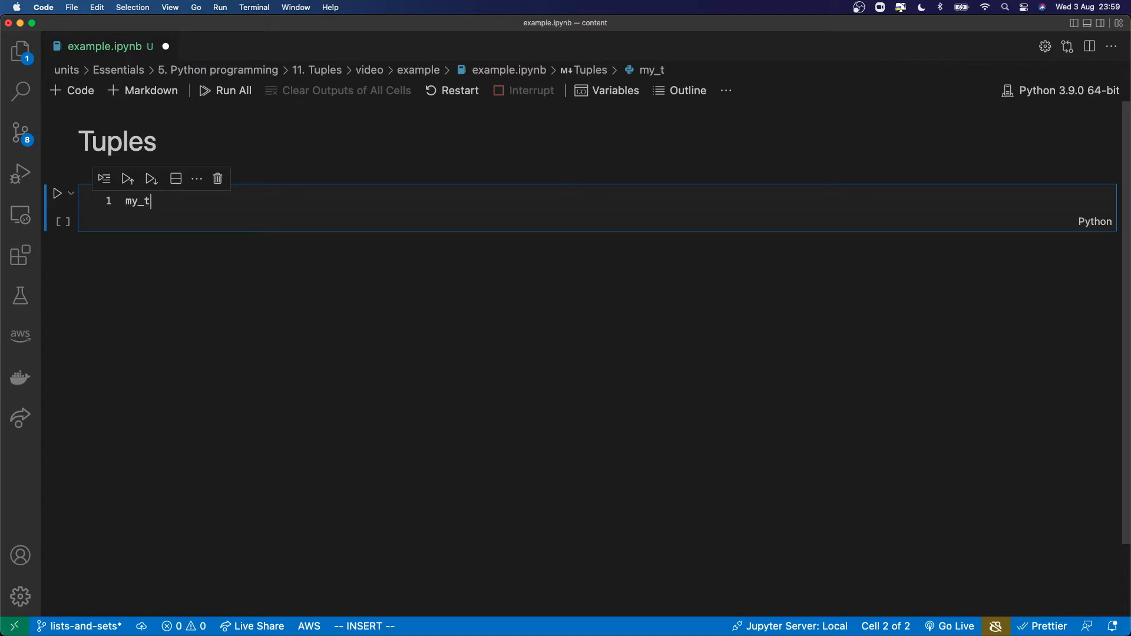
# Define my_tuple = (1, 2, 3) and print its type as tuple.
pyautogui.write('uple = (1)')
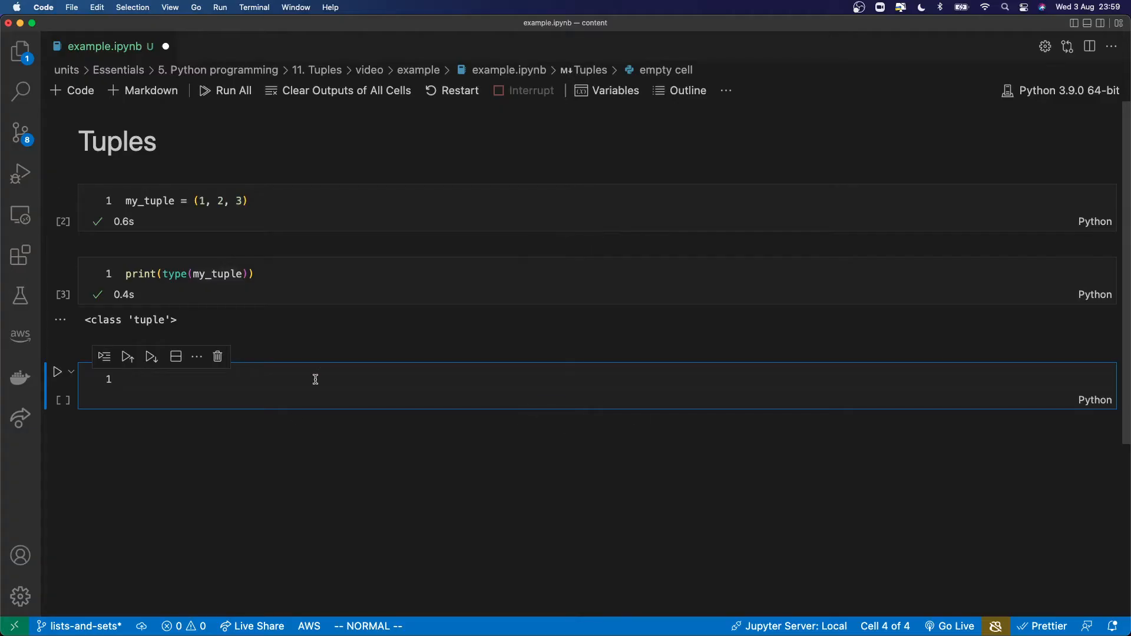
# Run my_tuple[0] = 'hello' to produce the tuple item-assignment TypeError.
pyautogui.write('my_tuple[0]')
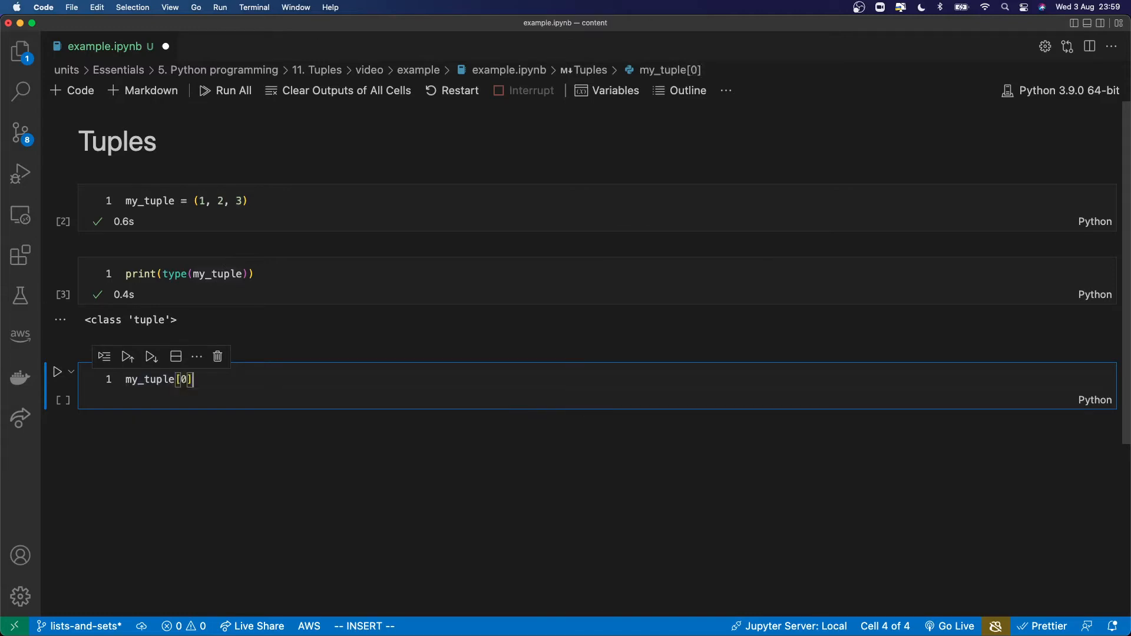
pyautogui.write('=')
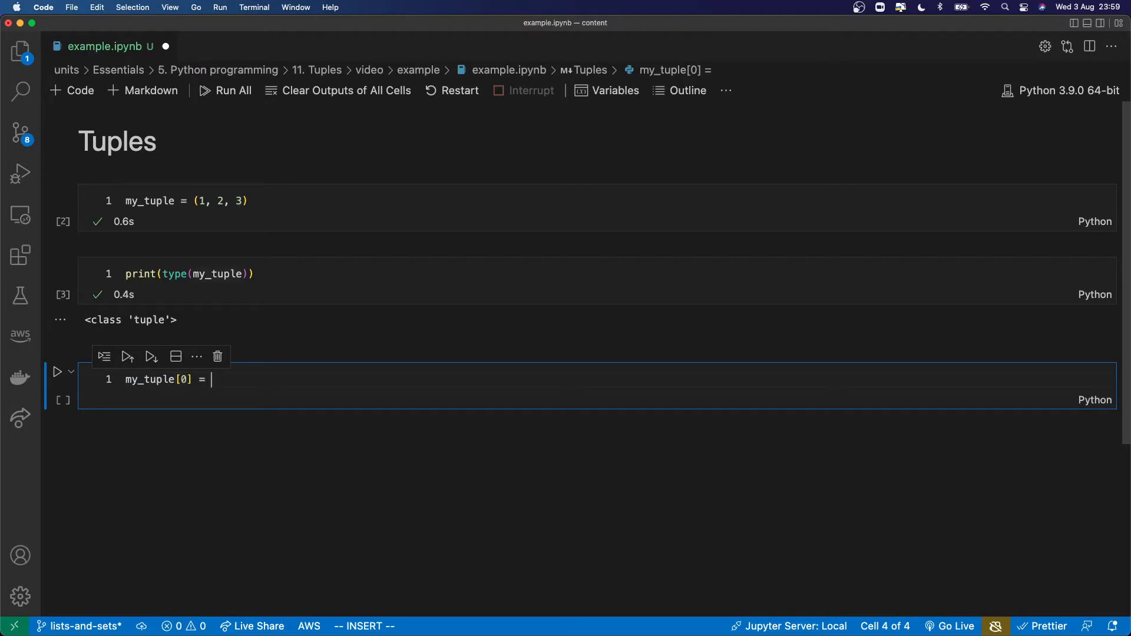
pyautogui.write("'hello'")
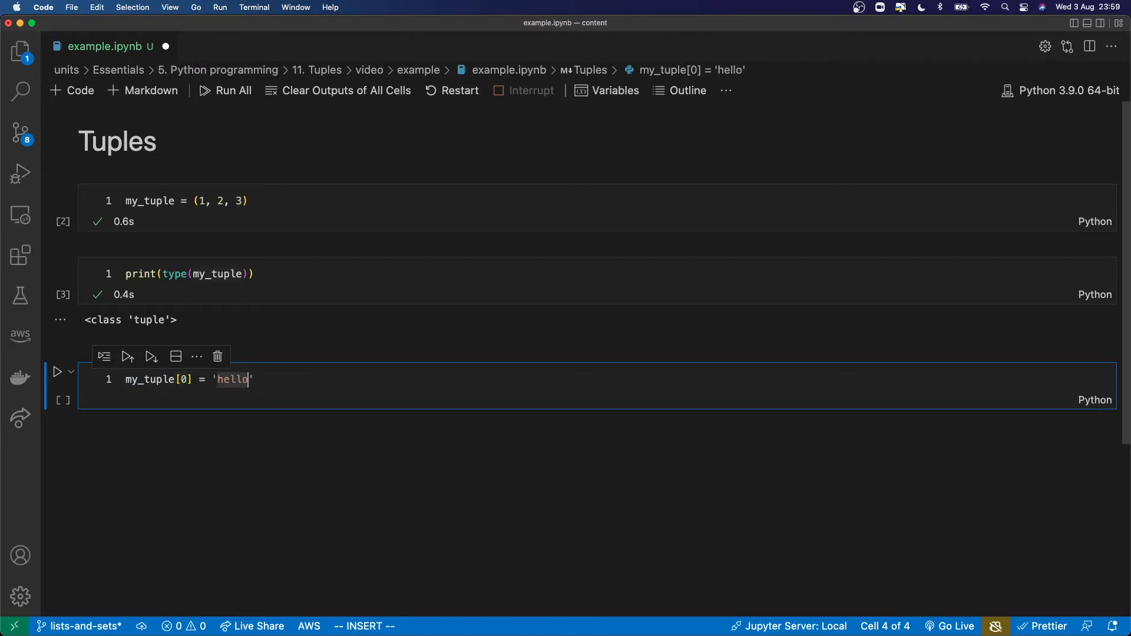
pyautogui.press('shift+enter')
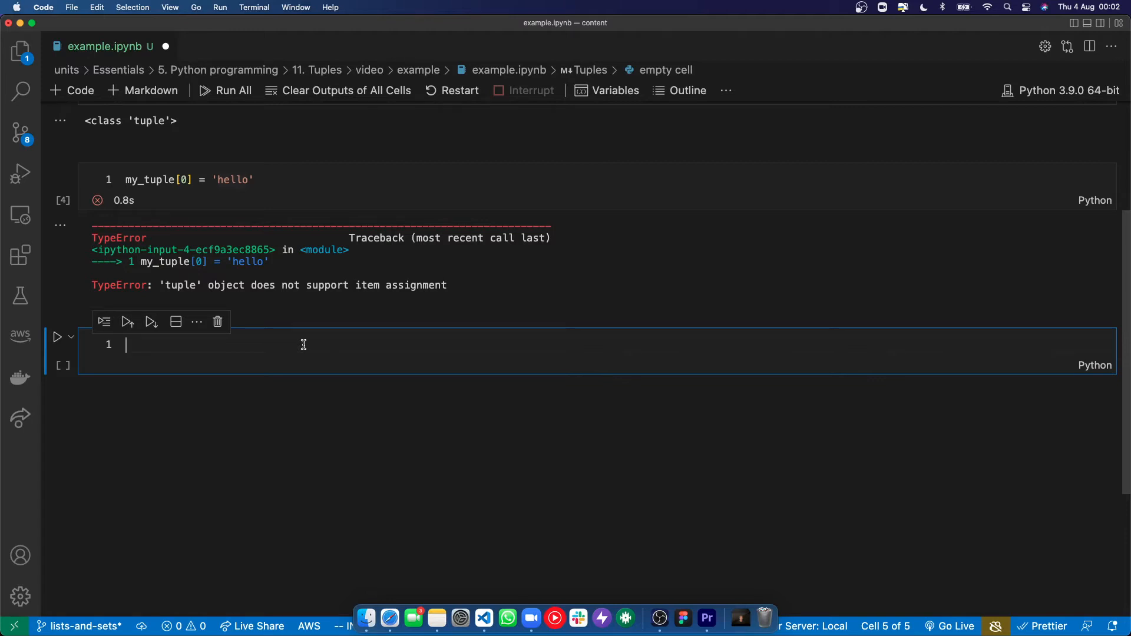
# Show my_int = 1, prints type tuple, then remove the comma so it prints int.
pyautogui.write('my_int = 1,')
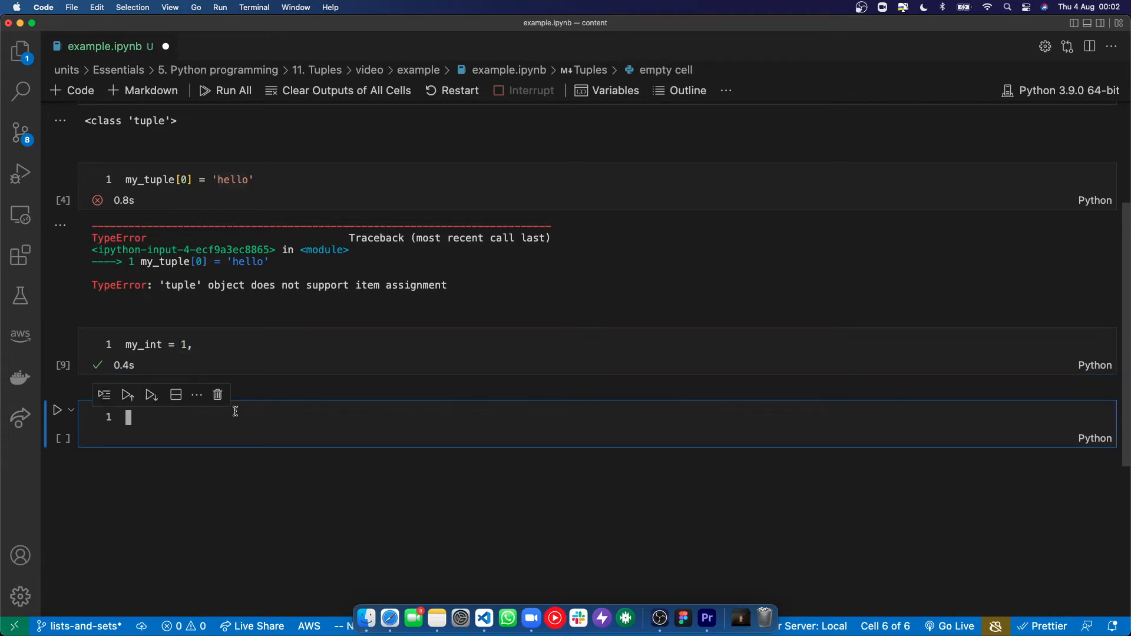
pyautogui.write('print(type(my_int')
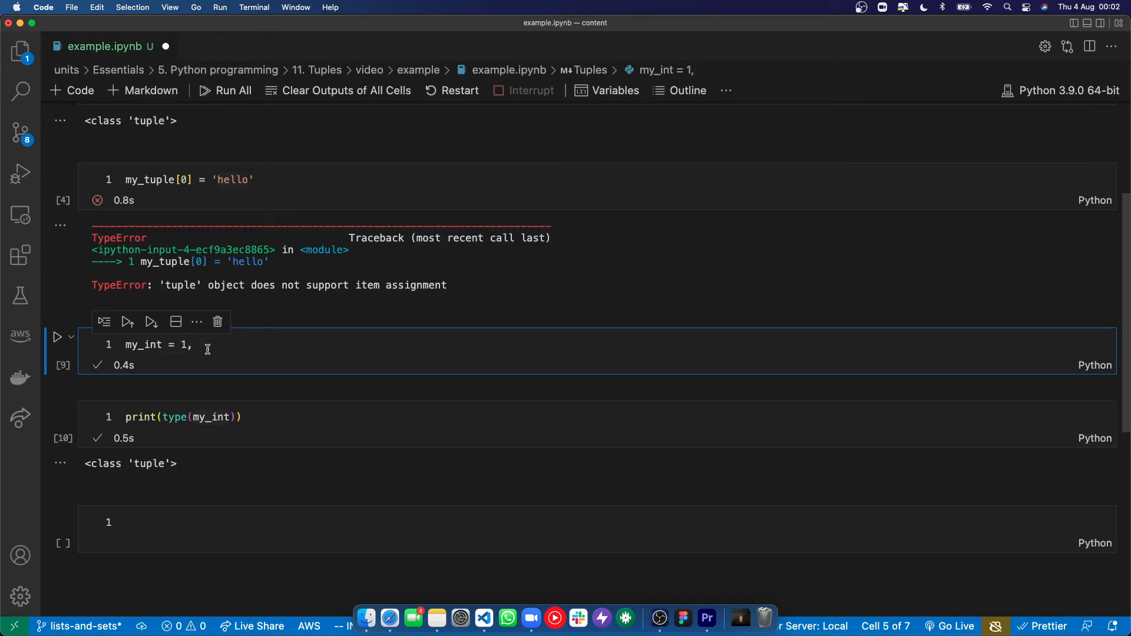
pyautogui.press('Backspace')
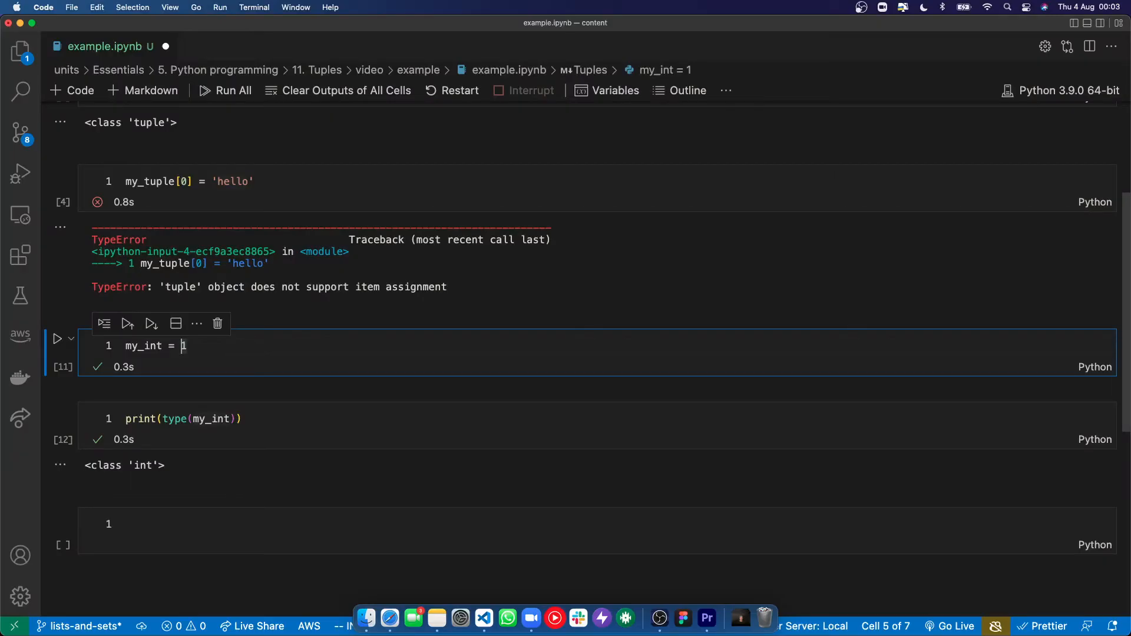
# Change to my_int = (1) and rerun to show its type still prints int.
pyautogui.write('(1')
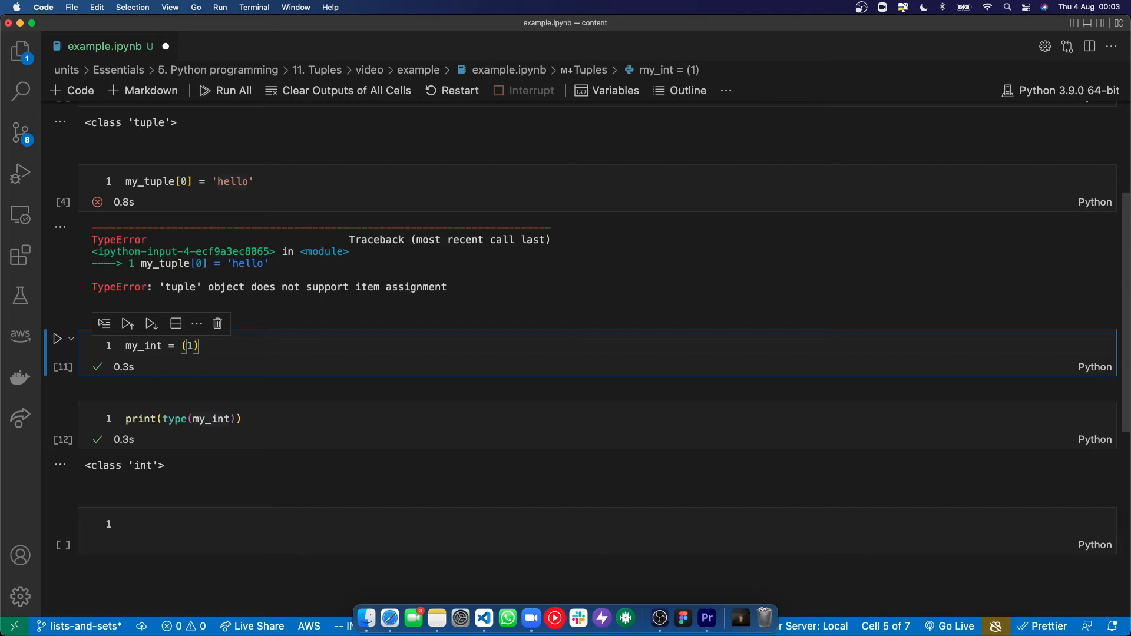
pyautogui.click(224, 91)
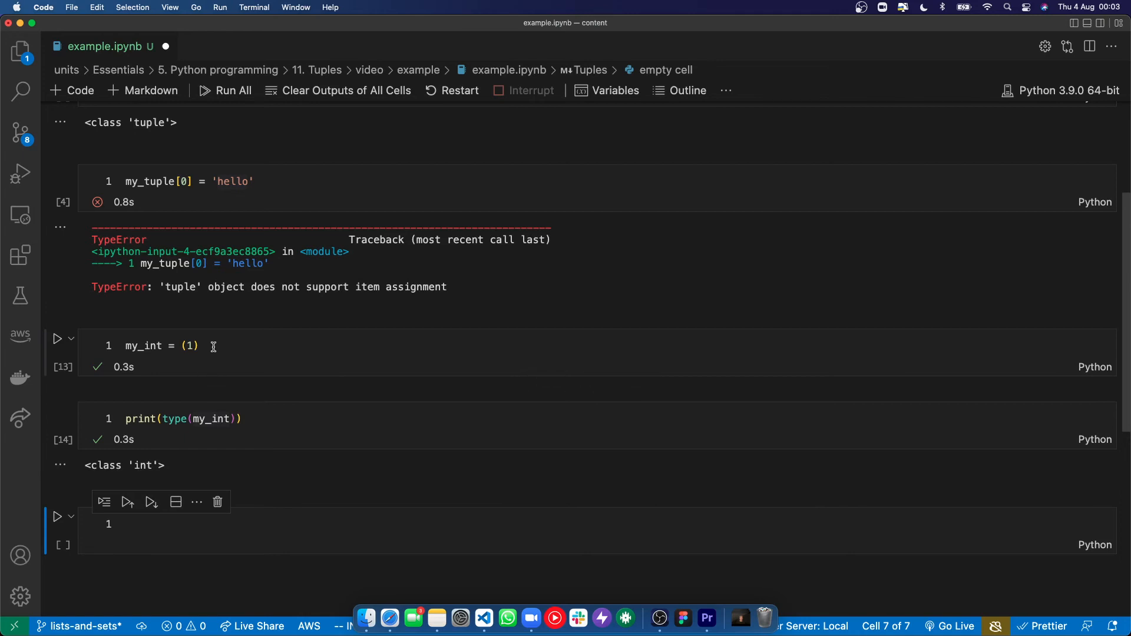
pyautogui.click(189, 345)
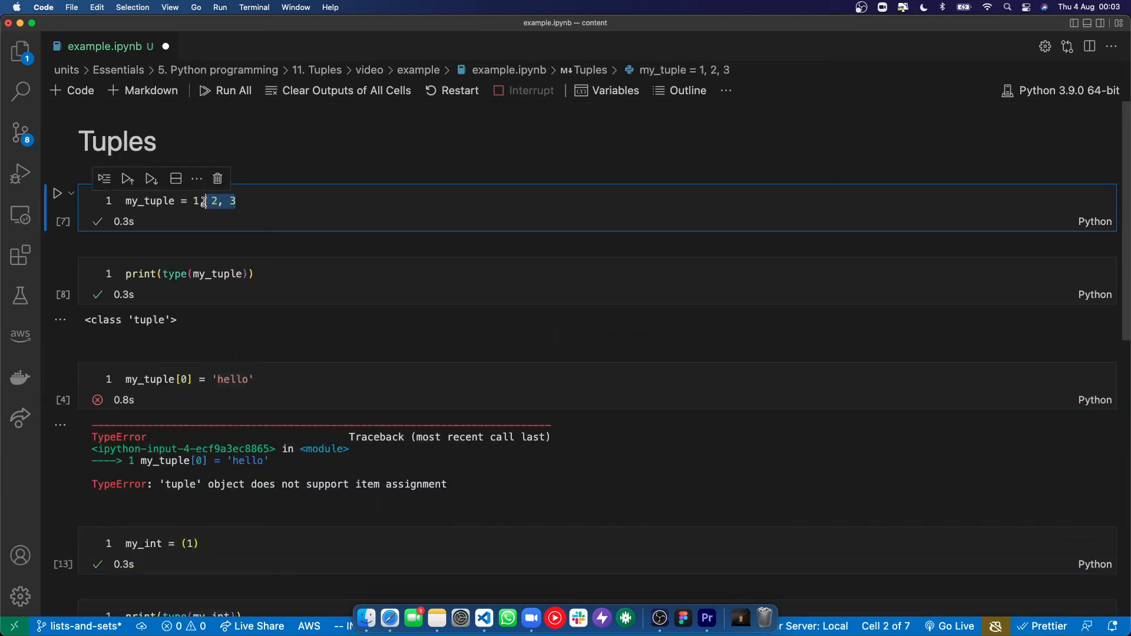
# Trim the first cell to my_tuple = 1, with a trailing comma.
pyautogui.press('Delete')
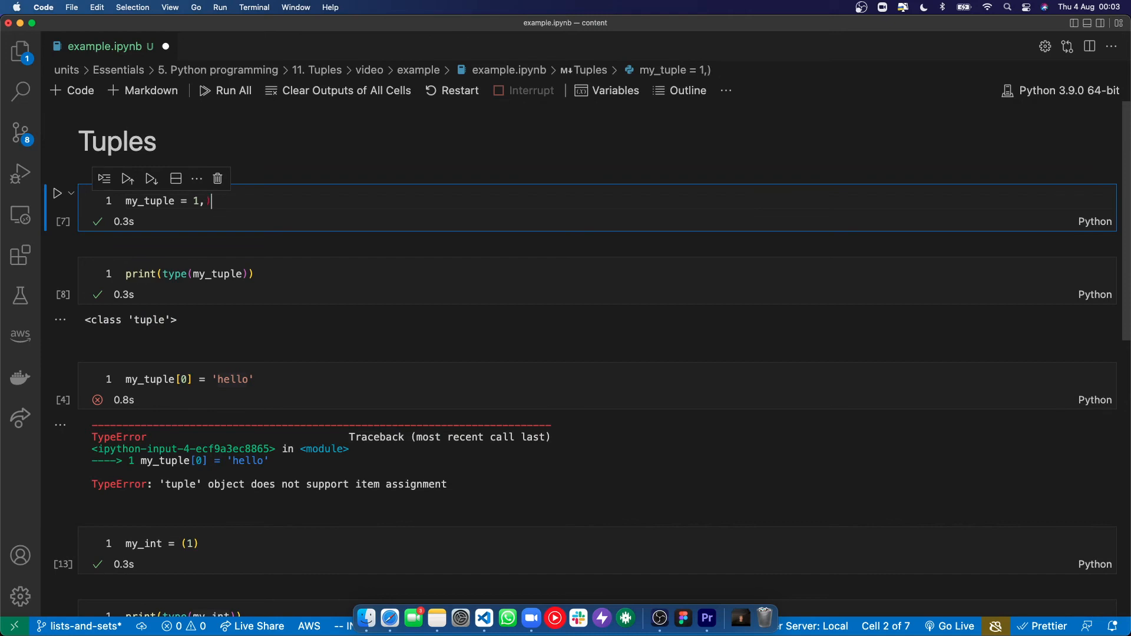